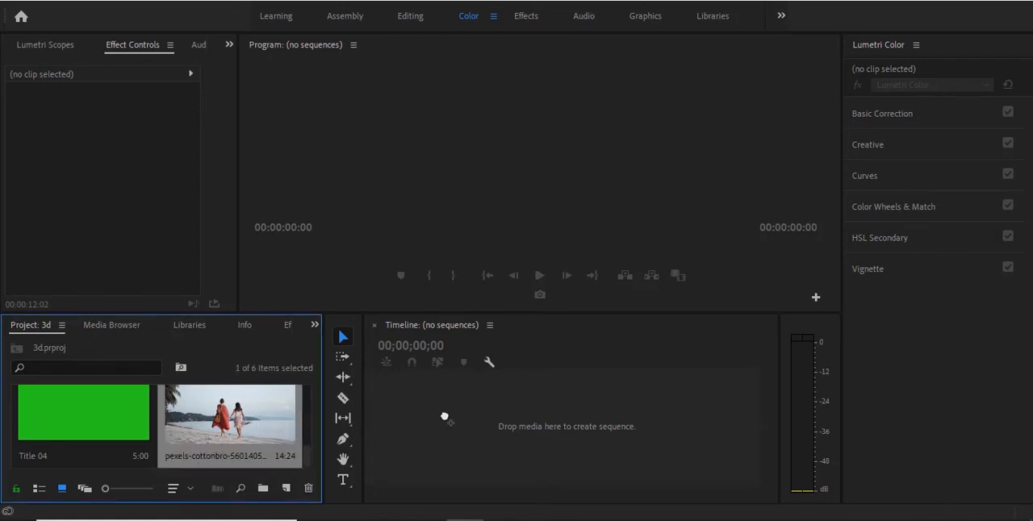
# - Create a sequence from the beach clip and add a new adjustment layer with default settings
pyautogui.moveTo(229, 420); pyautogui.dragTo(571, 413)
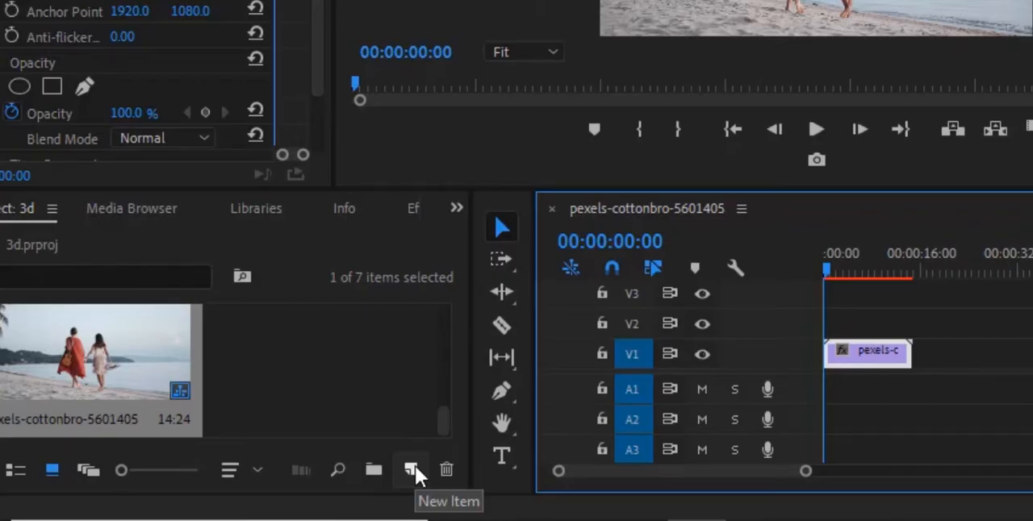
pyautogui.click(410, 472)
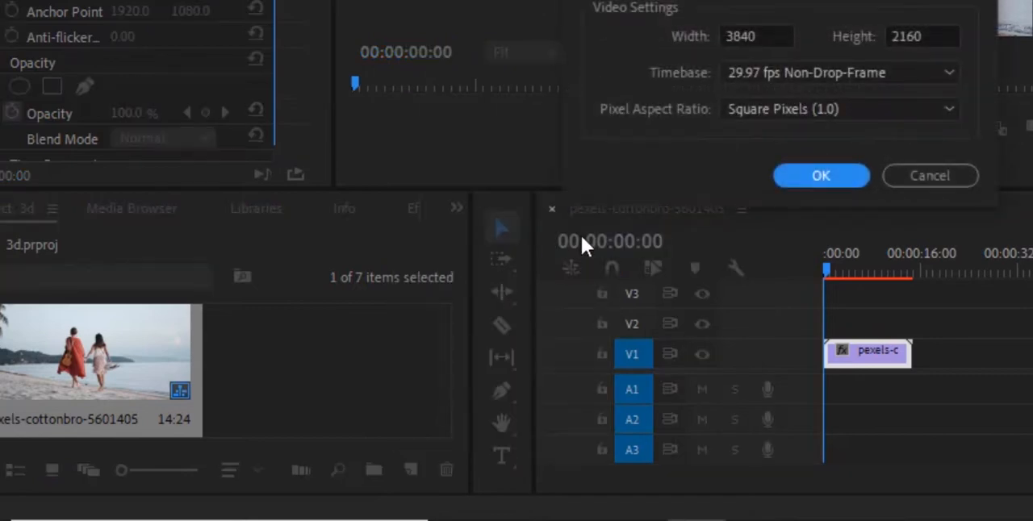
pyautogui.click(819, 174)
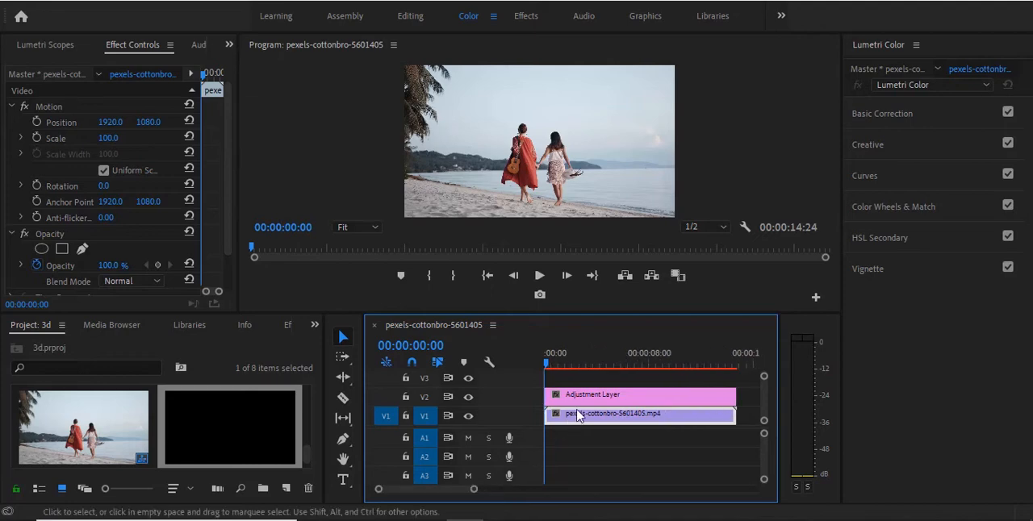
pyautogui.moveTo(700, 336)
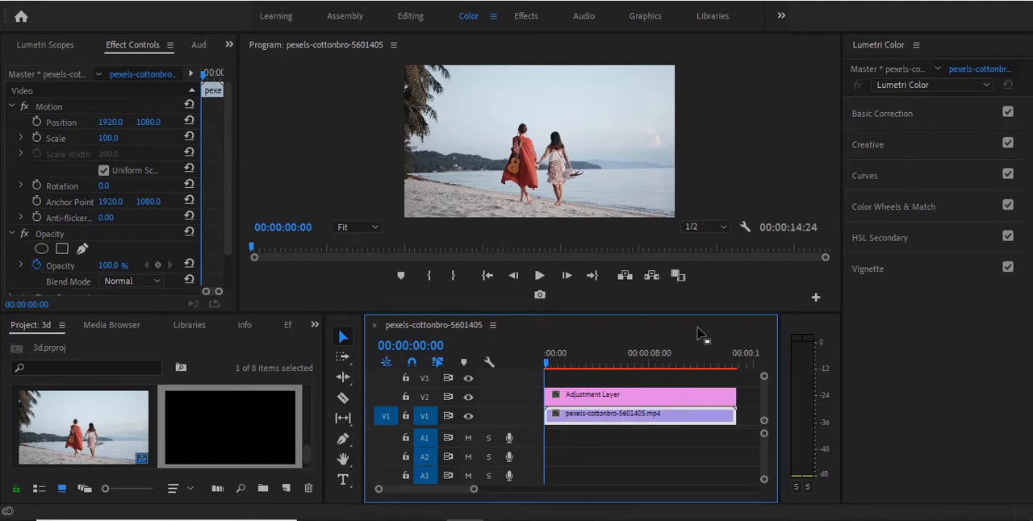
pyautogui.moveTo(912, 277)
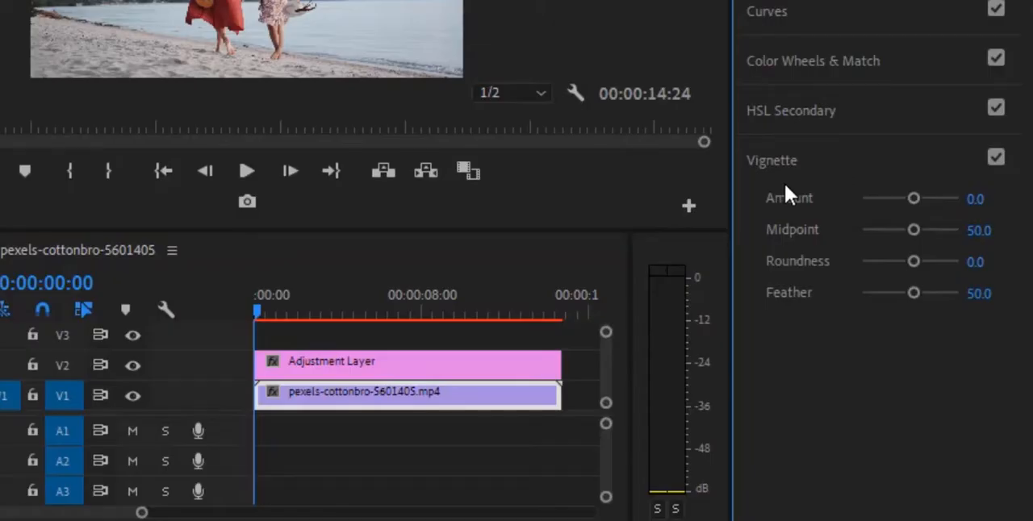
# - Select the Adjustment Layer clip on the timeline so Lumetri Color targets it
pyautogui.click(407, 363)
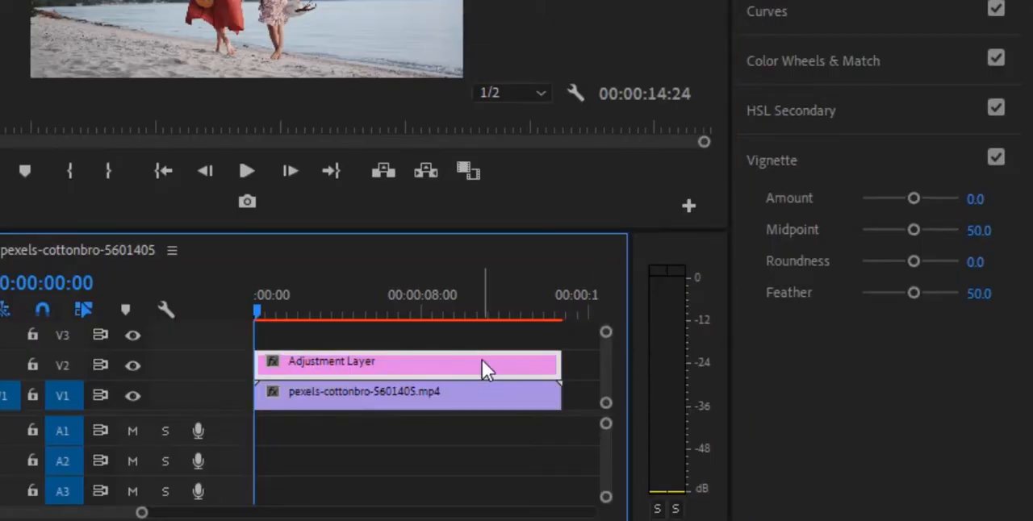
pyautogui.moveTo(484, 368)
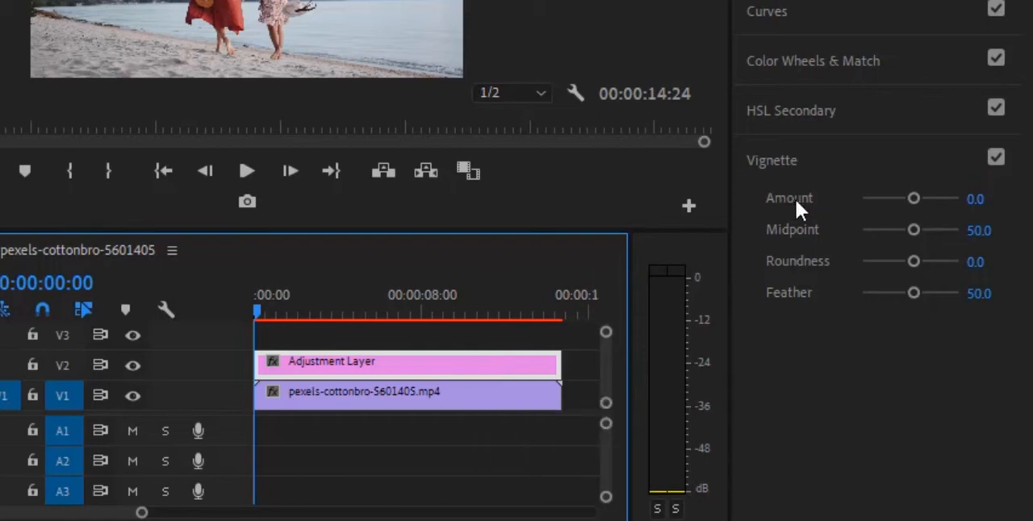
pyautogui.moveTo(790, 249)
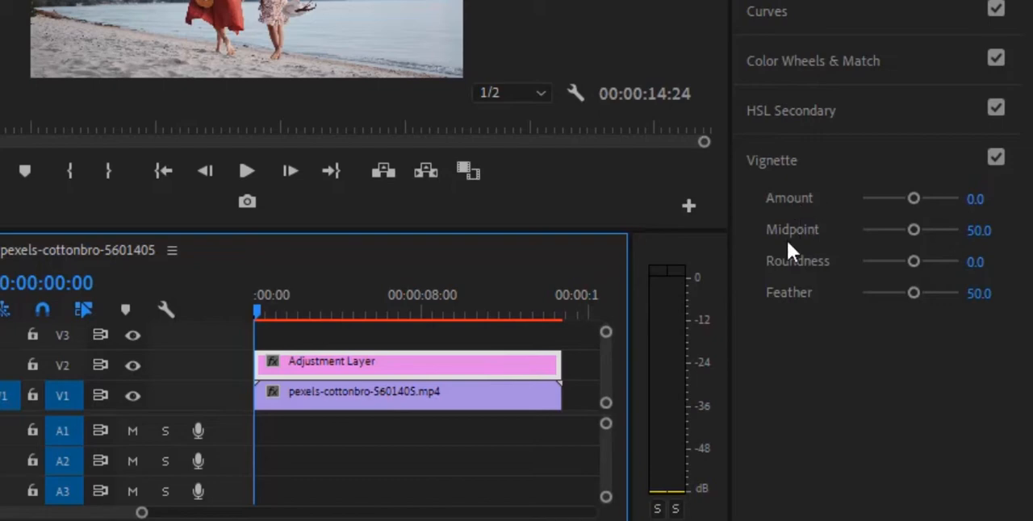
pyautogui.moveTo(807, 304)
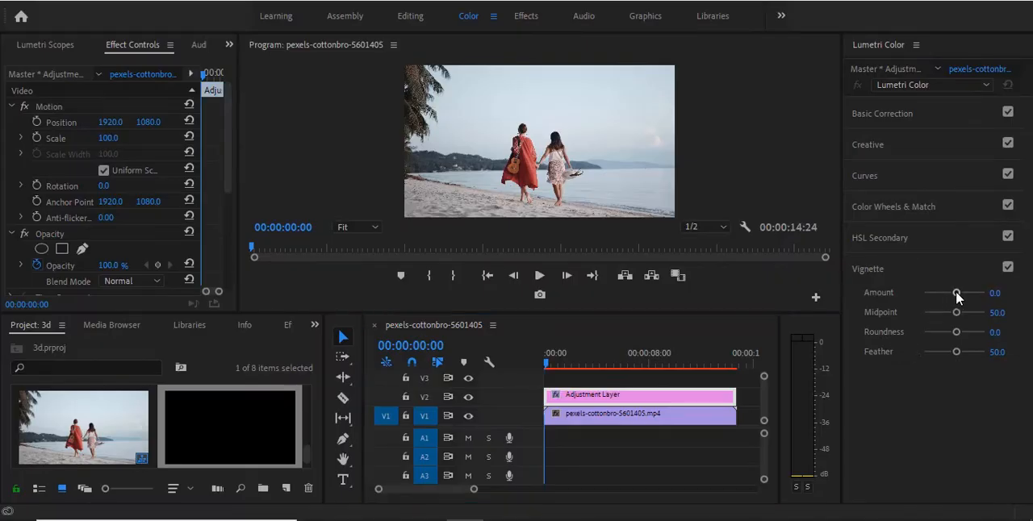
# - Set Vignette Amount to -3.0, briefly trying a brighter value before returning to fully dark
pyautogui.moveTo(957, 294); pyautogui.dragTo(924, 294)
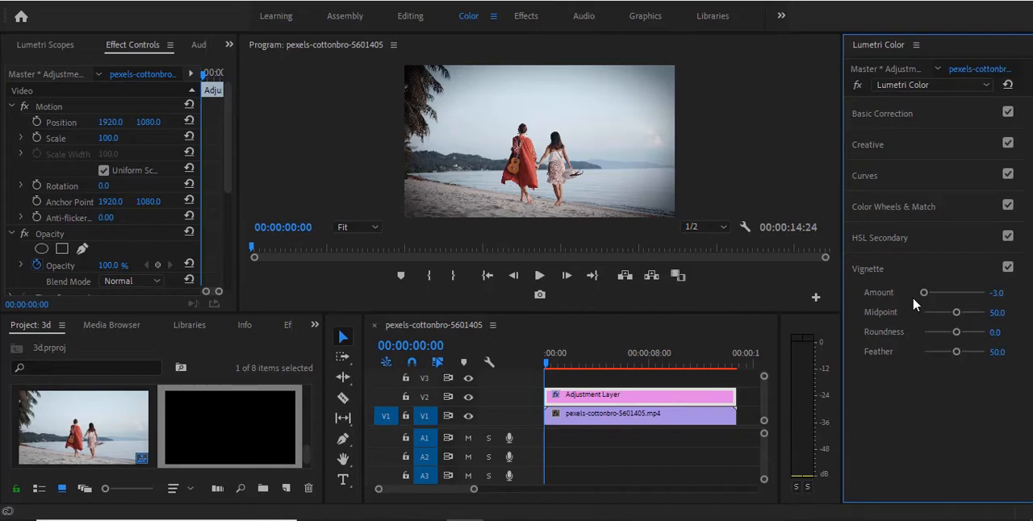
pyautogui.moveTo(623, 313)
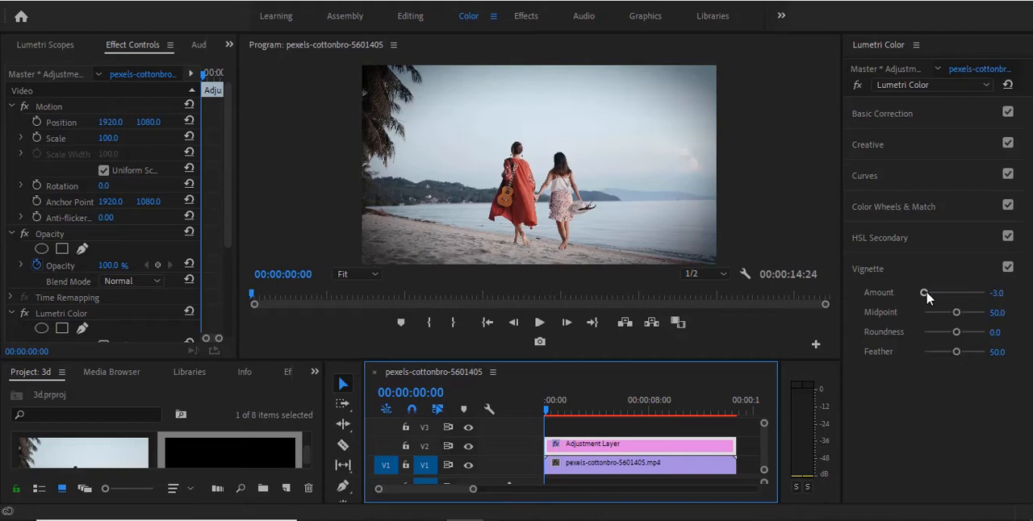
pyautogui.moveTo(926, 292); pyautogui.dragTo(991, 292)
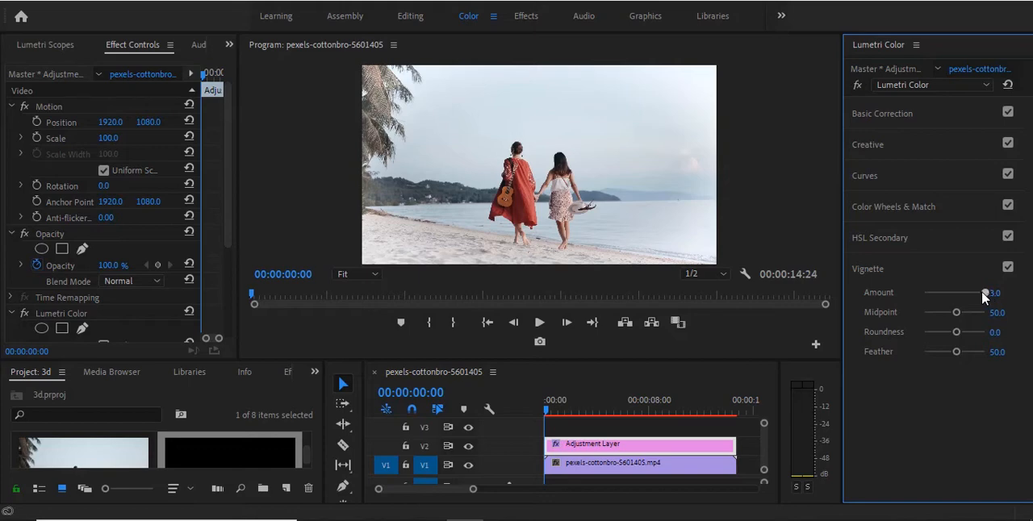
pyautogui.moveTo(993, 293); pyautogui.dragTo(923, 292)
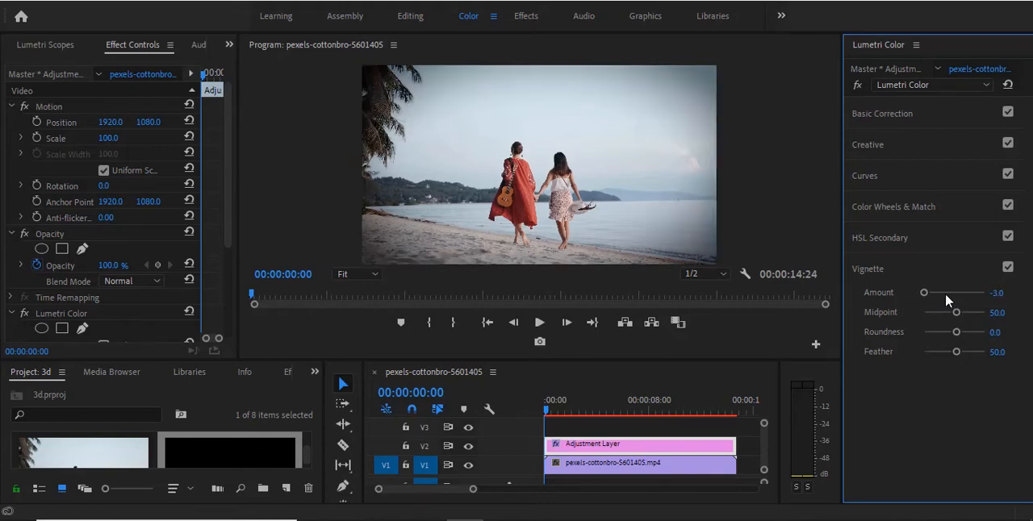
pyautogui.moveTo(960, 362)
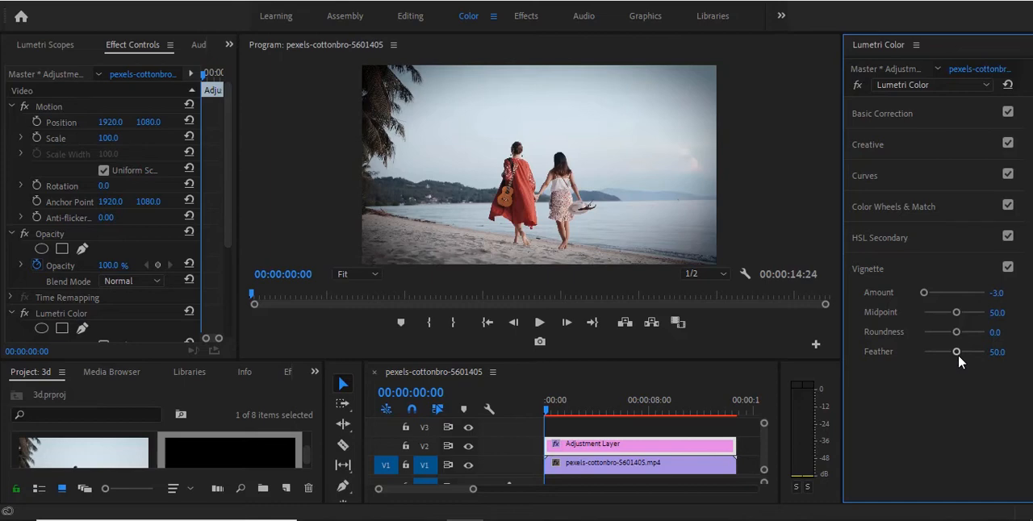
# - Raise Vignette Feather briefly, then set it to 0.0 for a hard-edged dark oval
pyautogui.moveTo(957, 352); pyautogui.dragTo(985, 352)
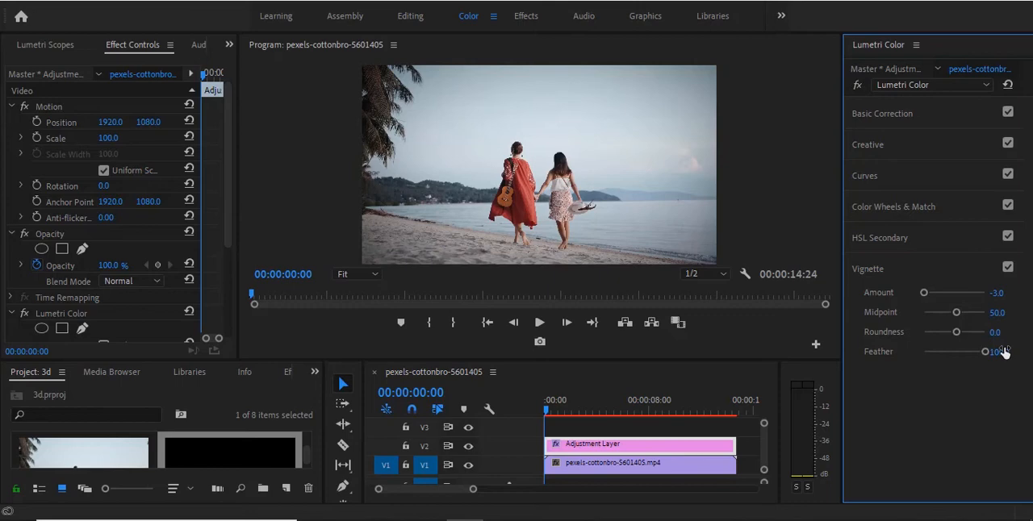
pyautogui.moveTo(987, 352); pyautogui.dragTo(923, 352)
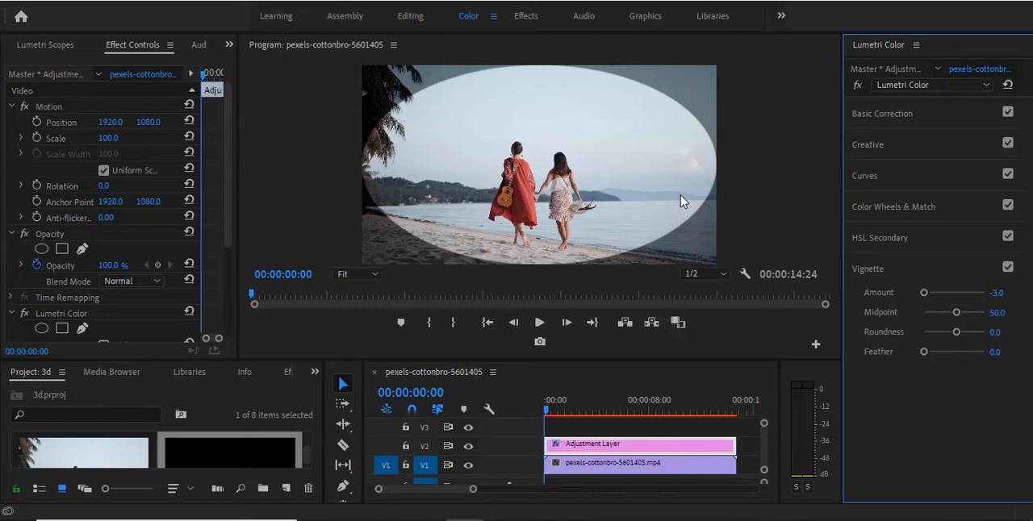
pyautogui.moveTo(893, 289)
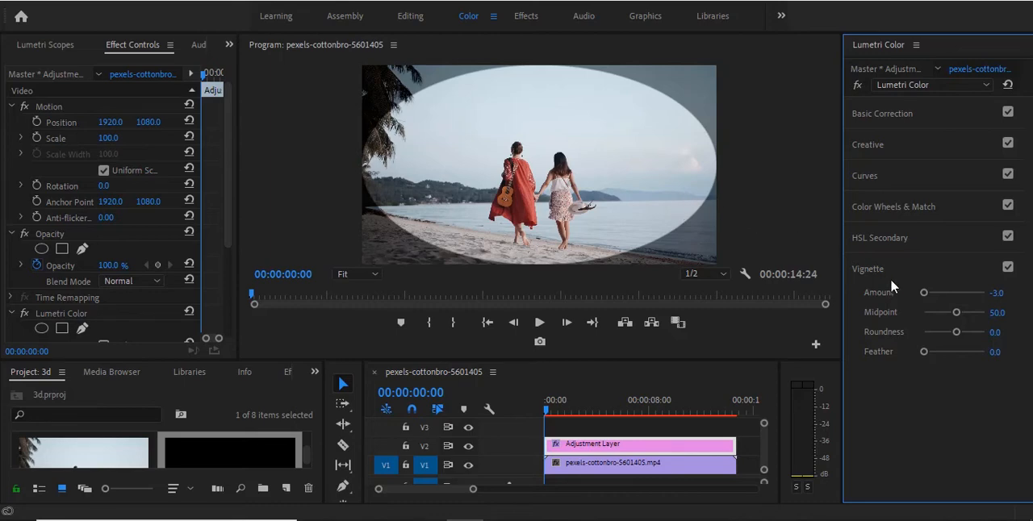
pyautogui.moveTo(957, 332)
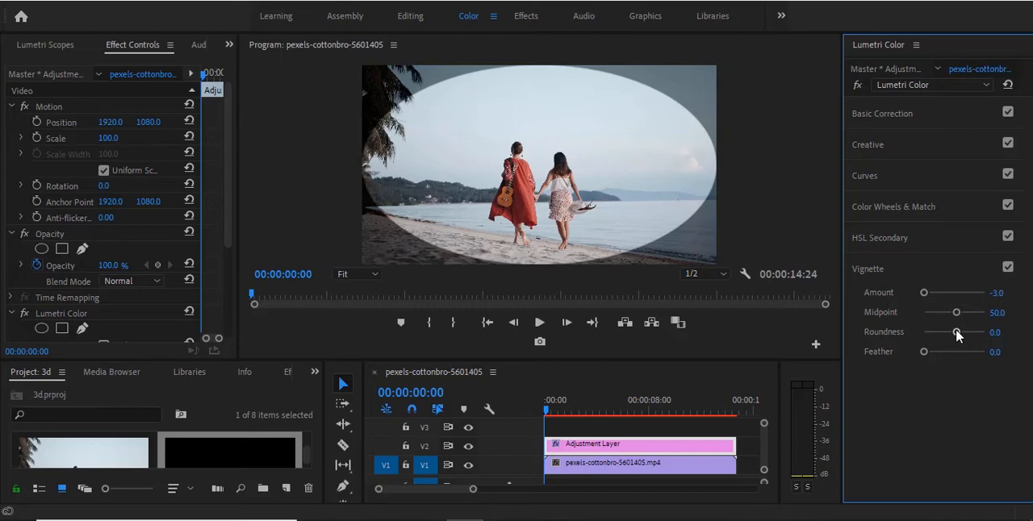
# - Try Vignette Roundness 100 for a circle, then set it to -100 for a rounded rectangle
pyautogui.moveTo(955, 332); pyautogui.dragTo(985, 333)
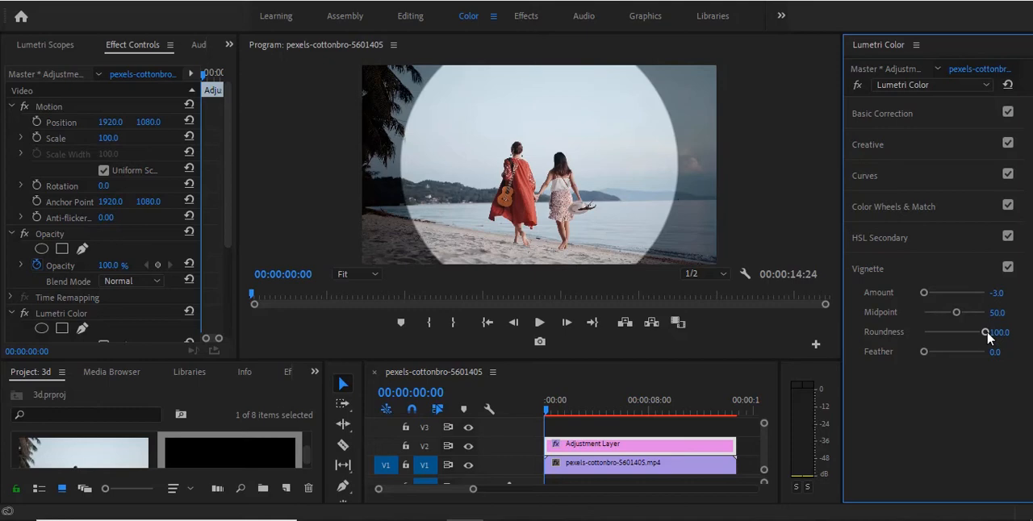
pyautogui.moveTo(984, 333); pyautogui.dragTo(923, 332)
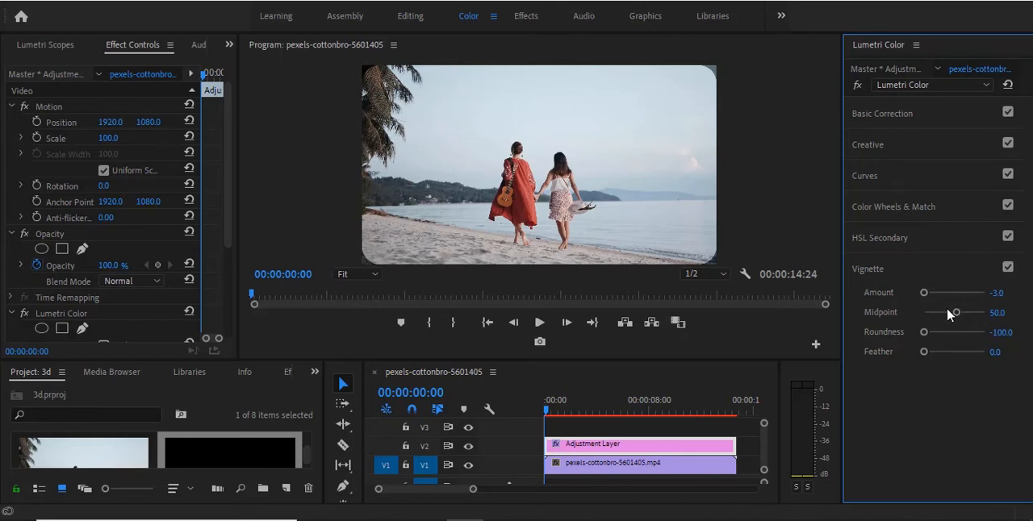
# - Pull Vignette Midpoint to 0.0, then push it out to 100.0 so little border remains
pyautogui.moveTo(955, 314); pyautogui.dragTo(923, 313)
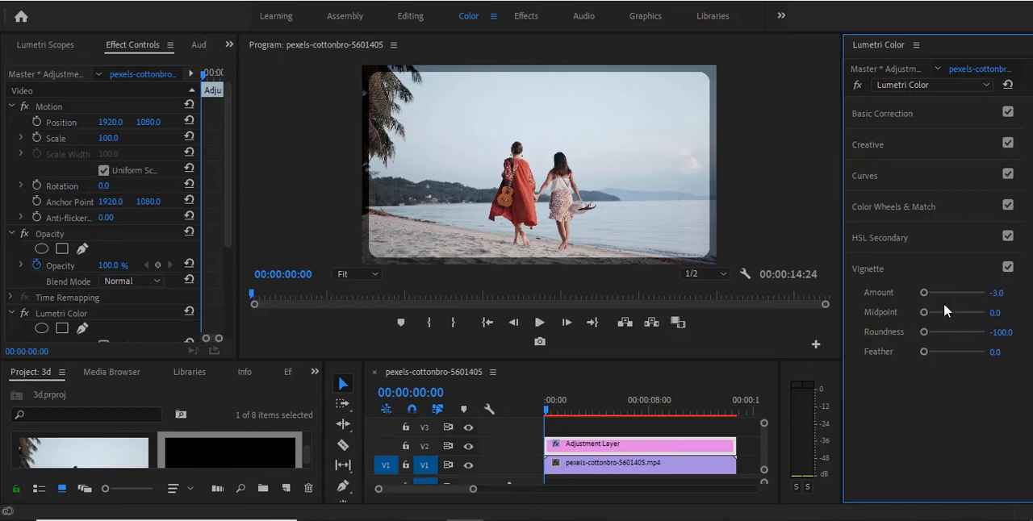
pyautogui.moveTo(923, 313); pyautogui.dragTo(985, 313)
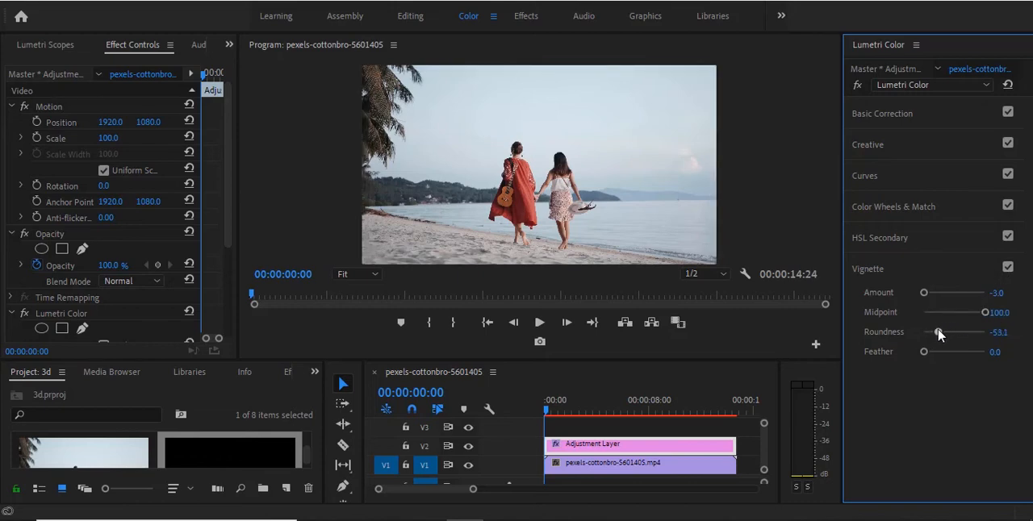
# - Soften the vignette with full roundness, feather around 51 and a smaller midpoint
pyautogui.moveTo(939, 332); pyautogui.dragTo(982, 333)
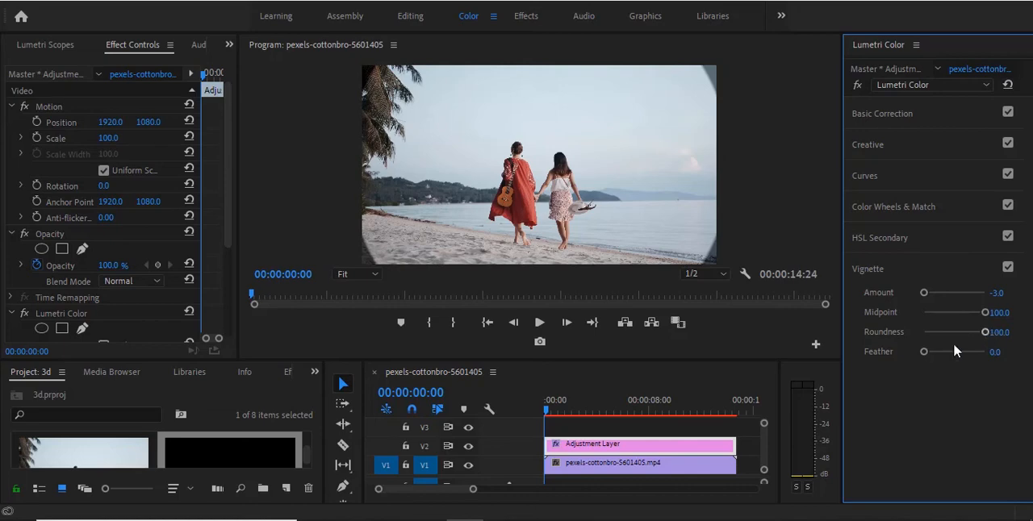
pyautogui.moveTo(924, 352); pyautogui.dragTo(944, 351)
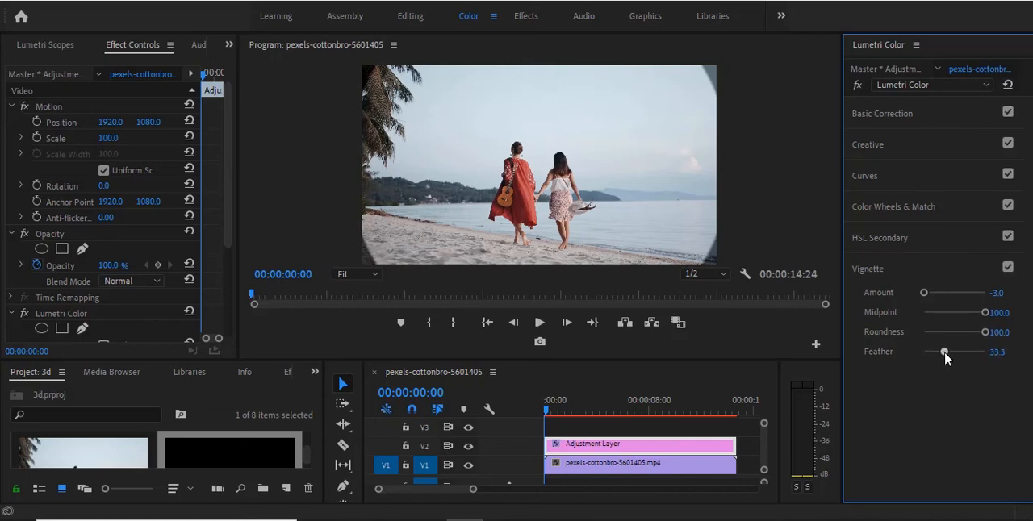
pyautogui.moveTo(944, 351); pyautogui.dragTo(956, 352)
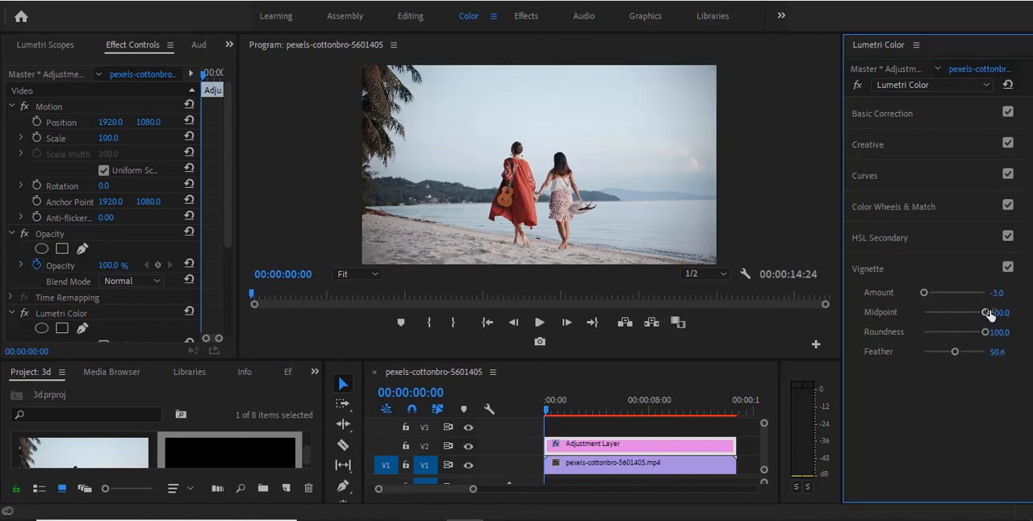
pyautogui.moveTo(988, 313); pyautogui.dragTo(956, 313)
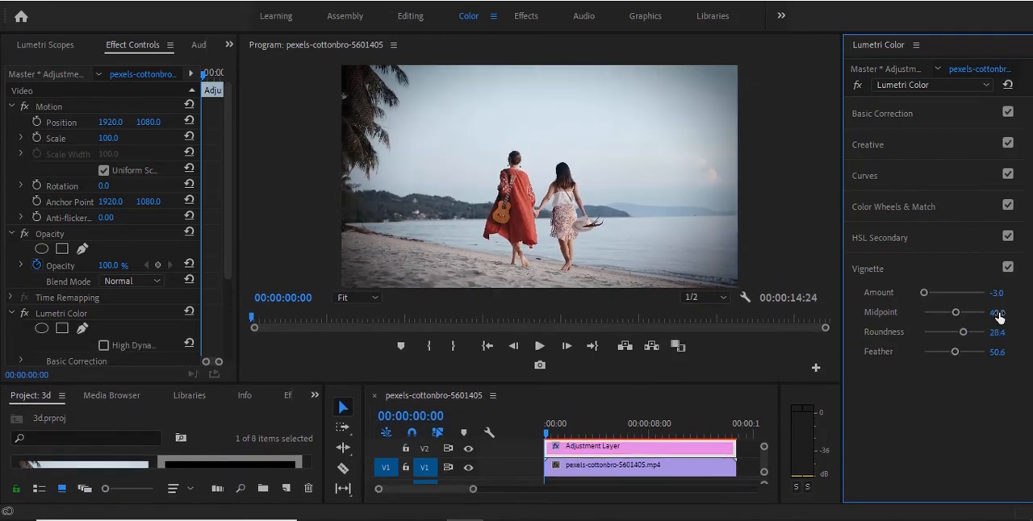
# - Switch the Vignette checkbox off to compare with the original beach footage
pyautogui.click(1008, 268)
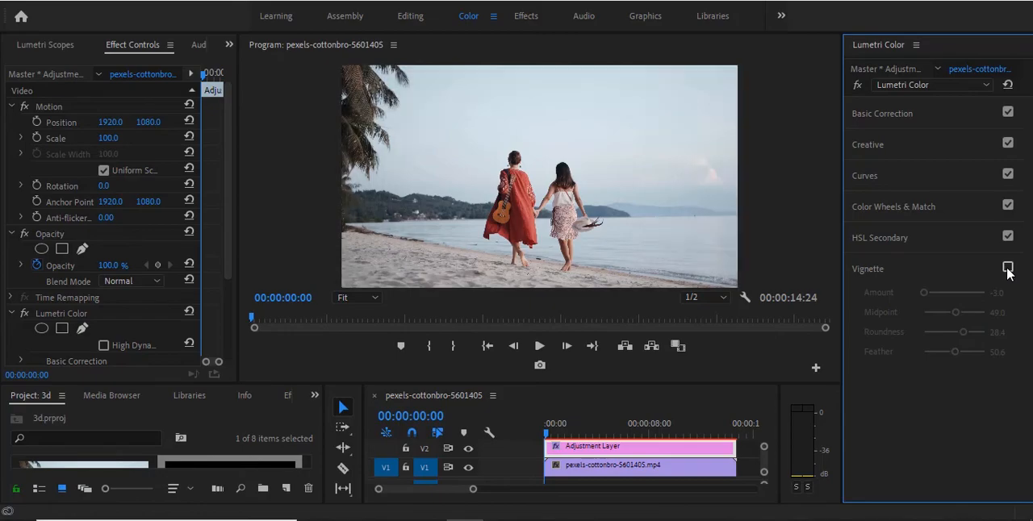